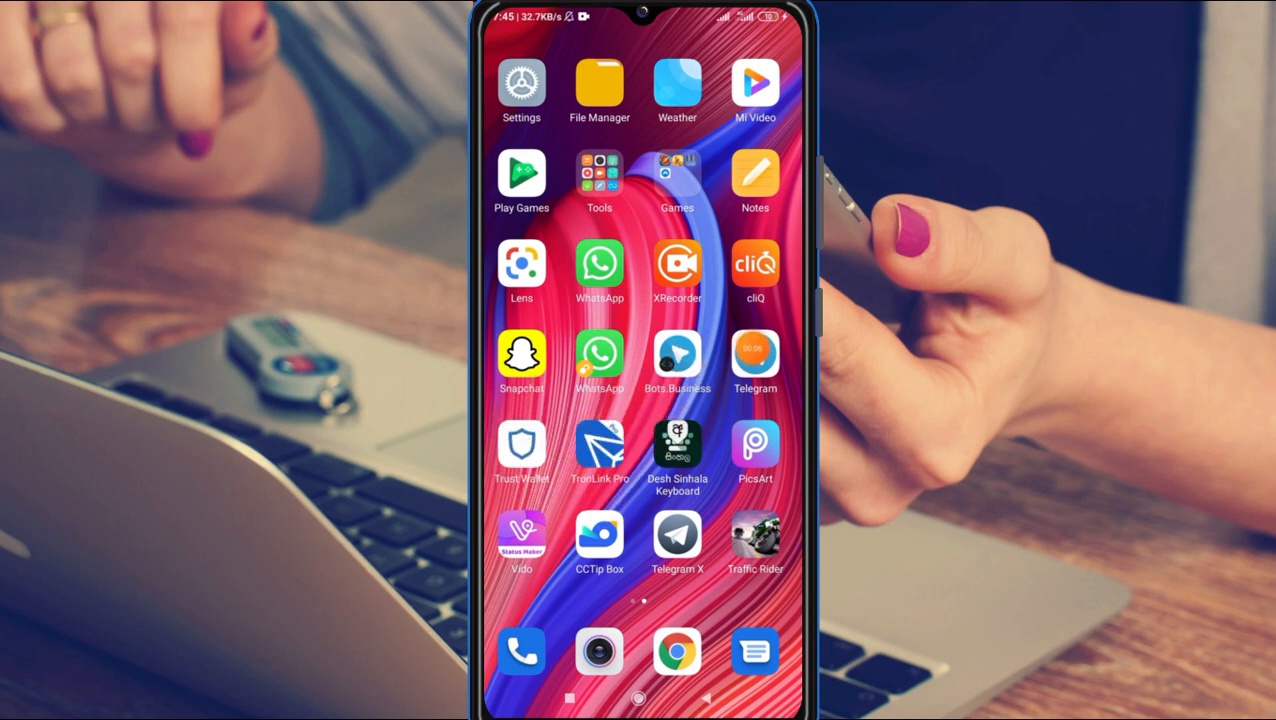
- Launch TronLink Pro and open Advanced Features from the My tab
{"action": "left_click", "coordinate": [599, 445]}
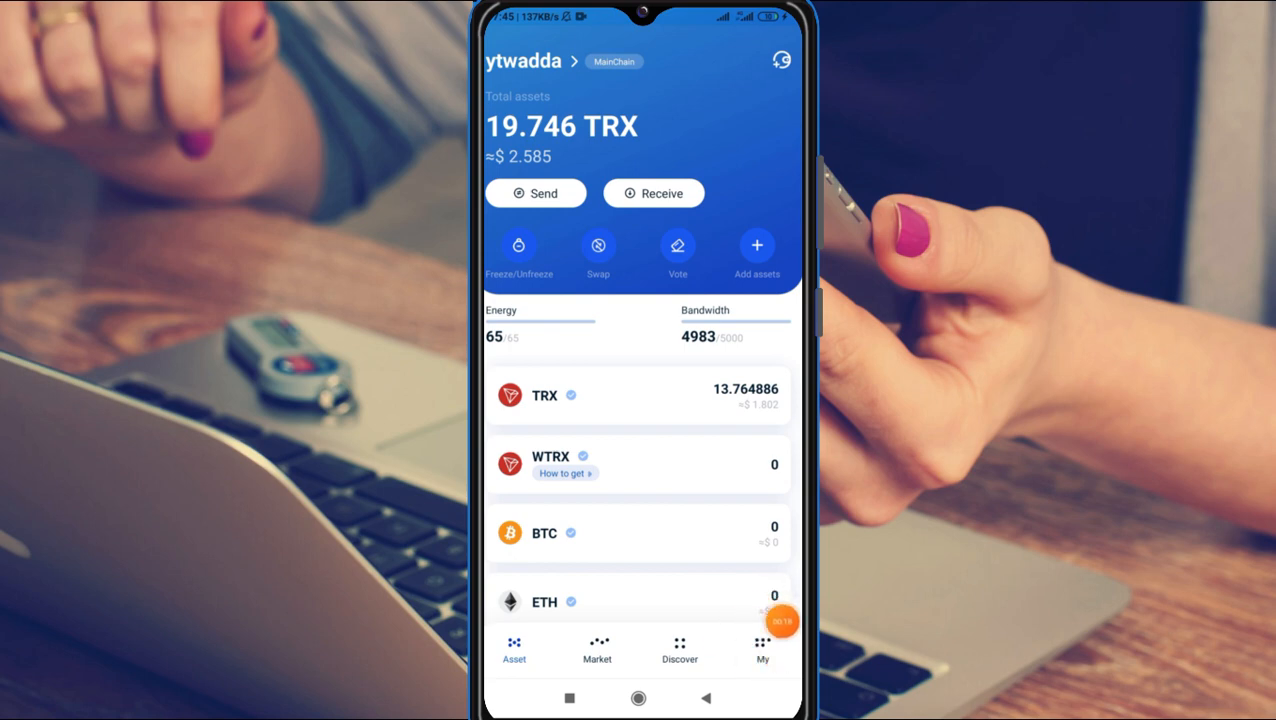
{"action": "left_click", "coordinate": [762, 651]}
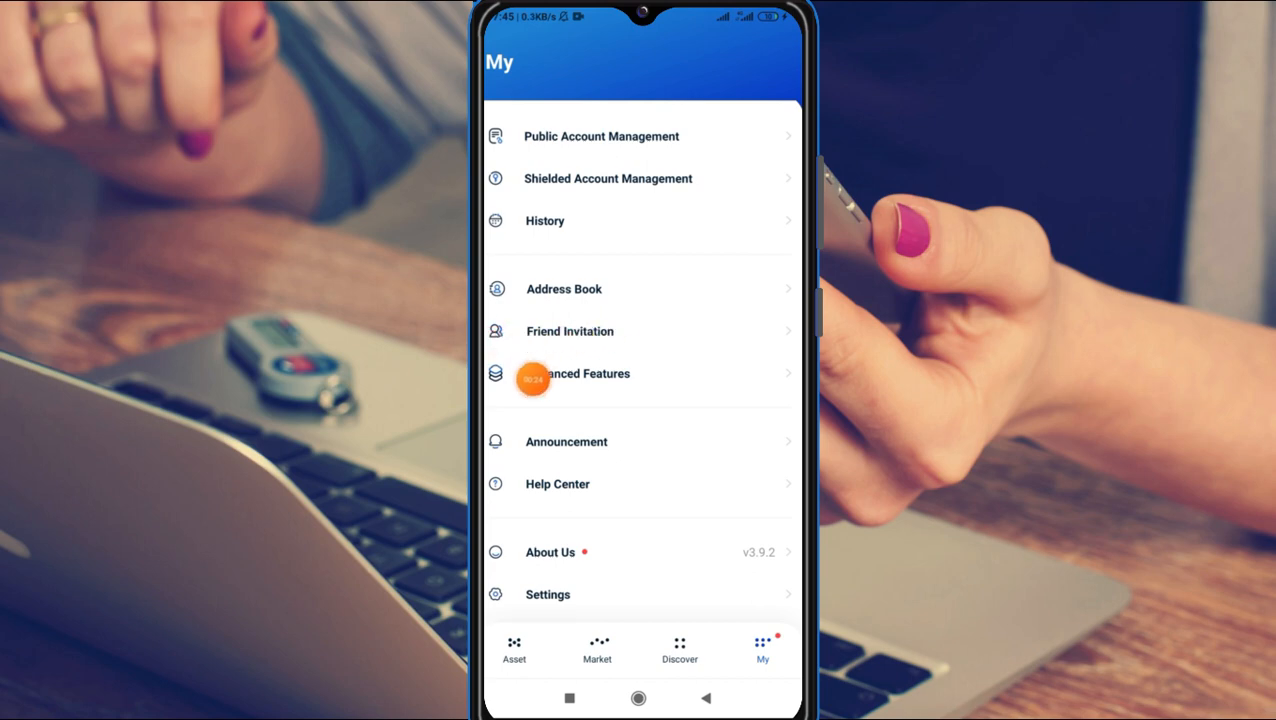
{"action": "mouse_move", "coordinate": [782, 348]}
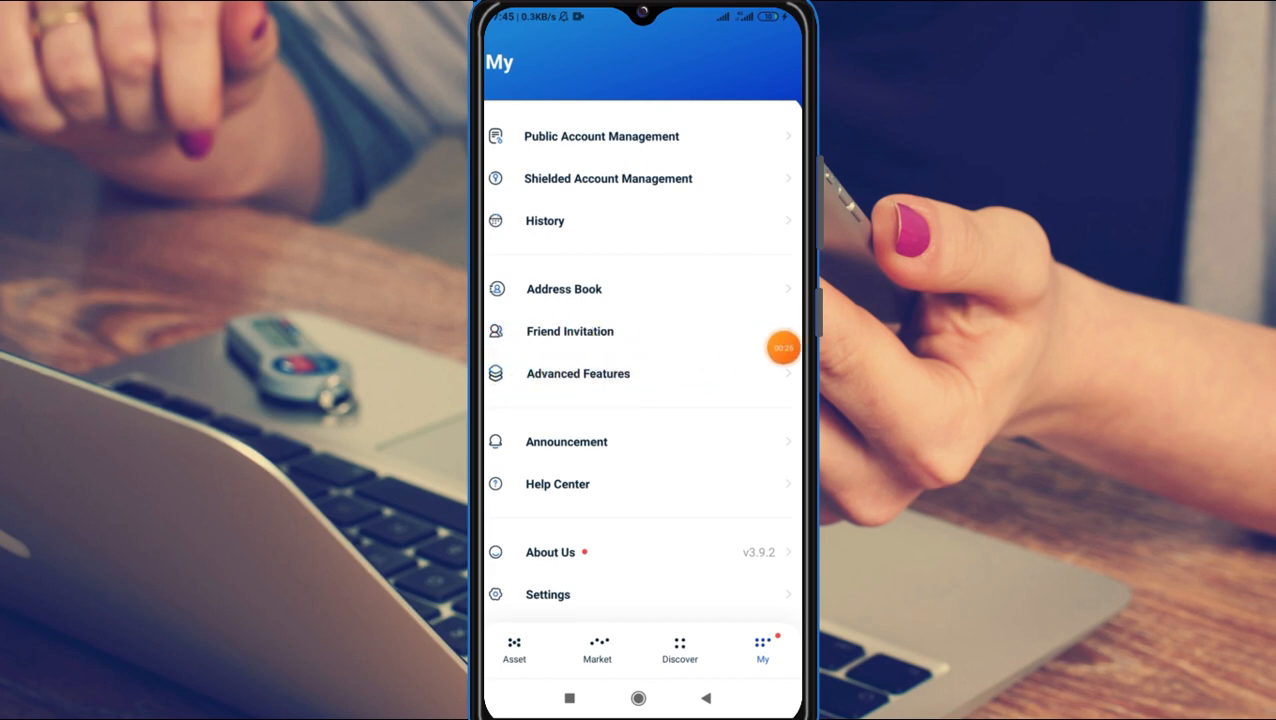
{"action": "left_click", "coordinate": [577, 373]}
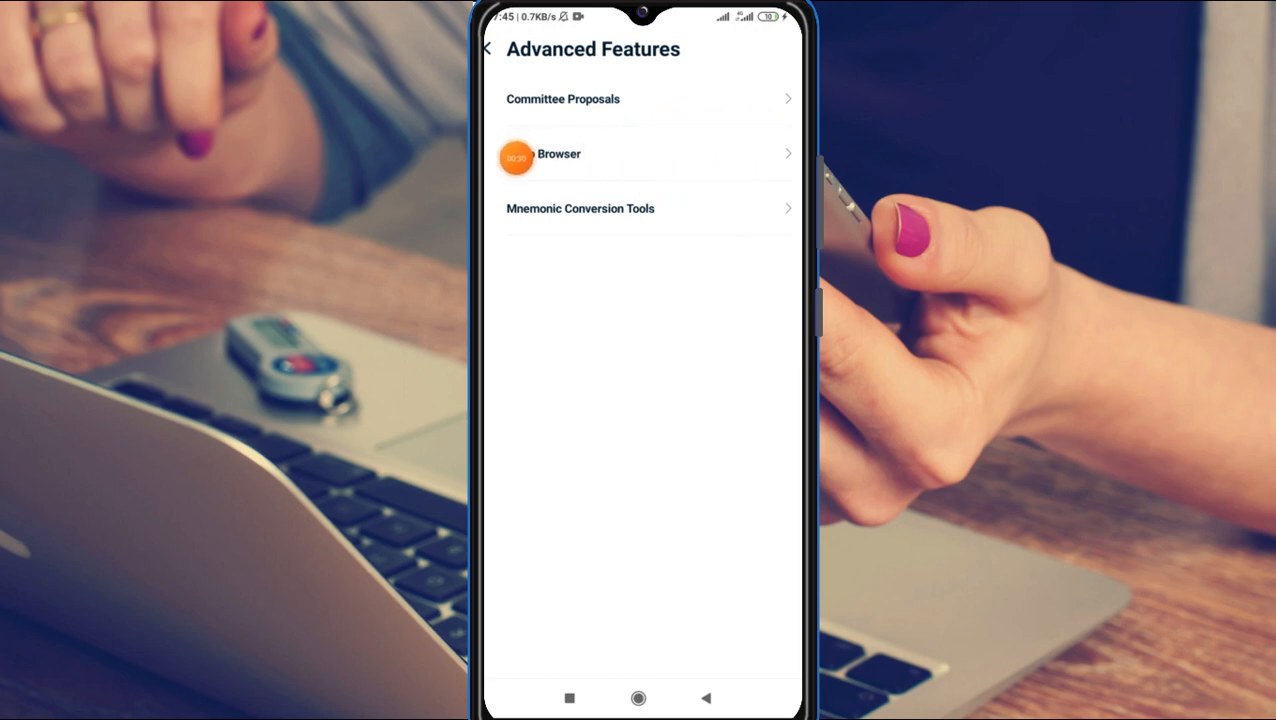
- In the DApp Browser, load bankoftron40.com from the history link
{"action": "left_click", "coordinate": [559, 153]}
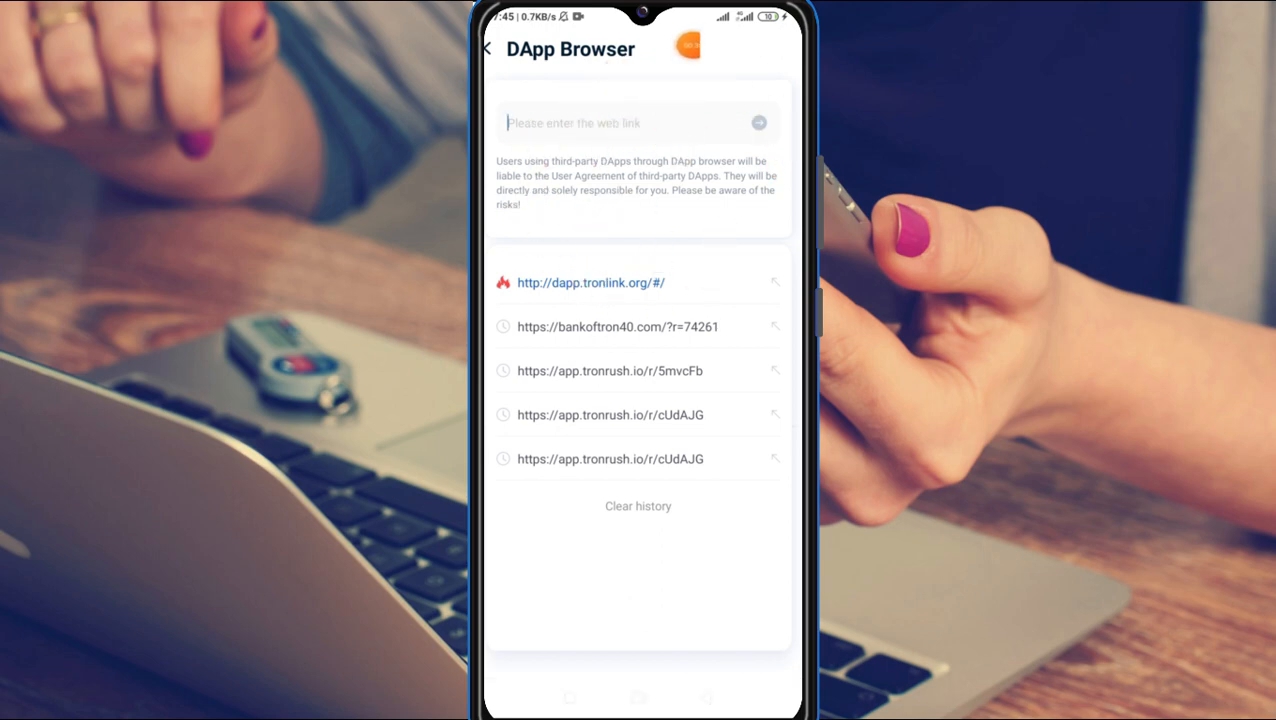
{"action": "left_click", "coordinate": [607, 326]}
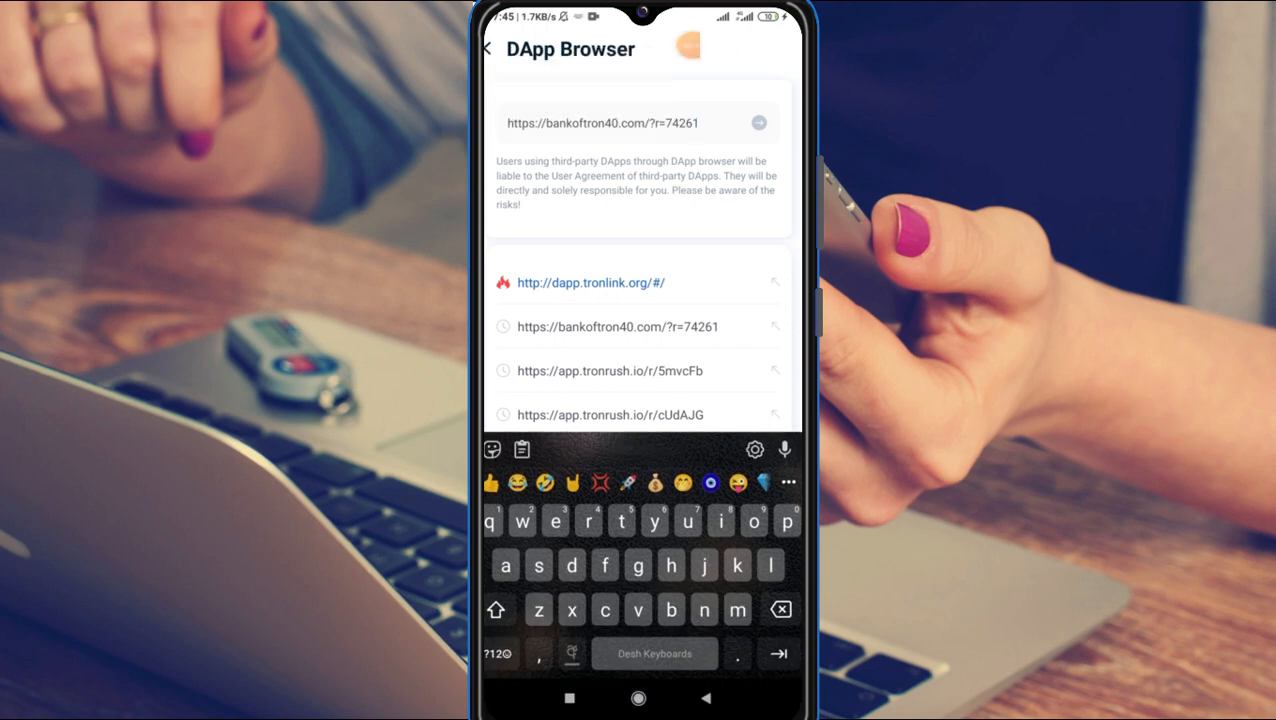
{"action": "left_click", "coordinate": [615, 138]}
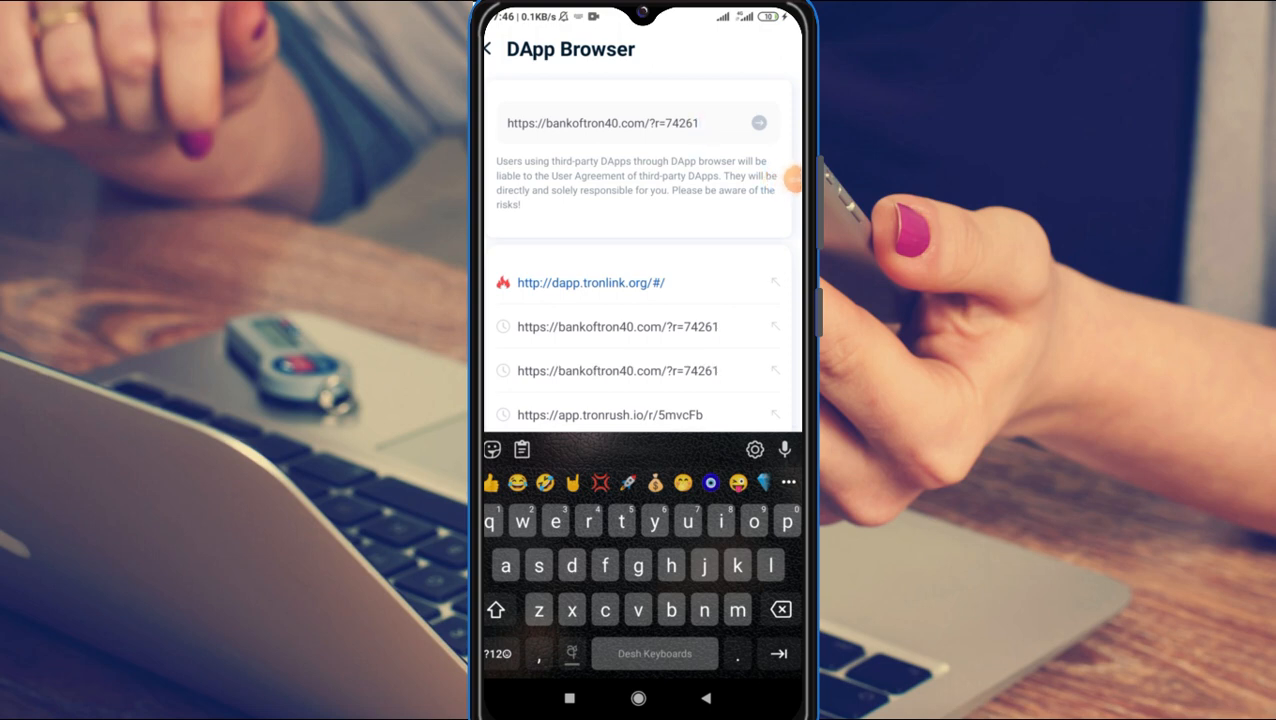
{"action": "left_click", "coordinate": [759, 122]}
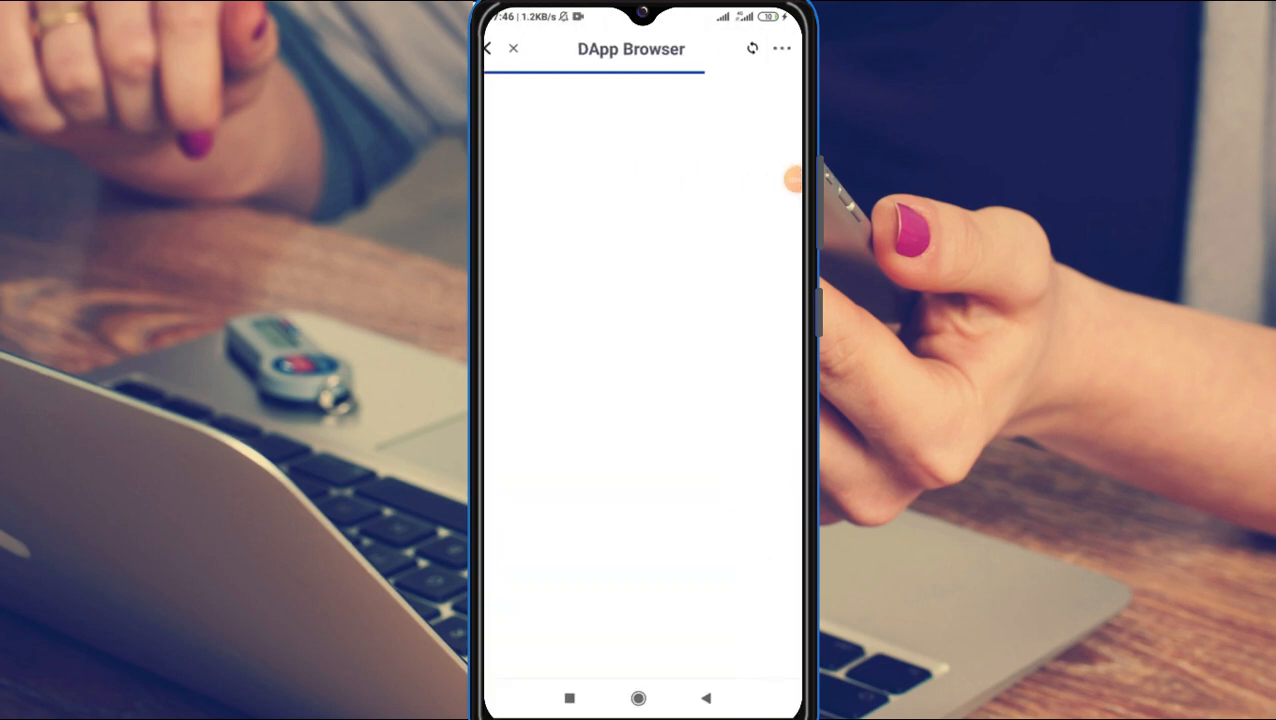
{"action": "left_click", "coordinate": [782, 179]}
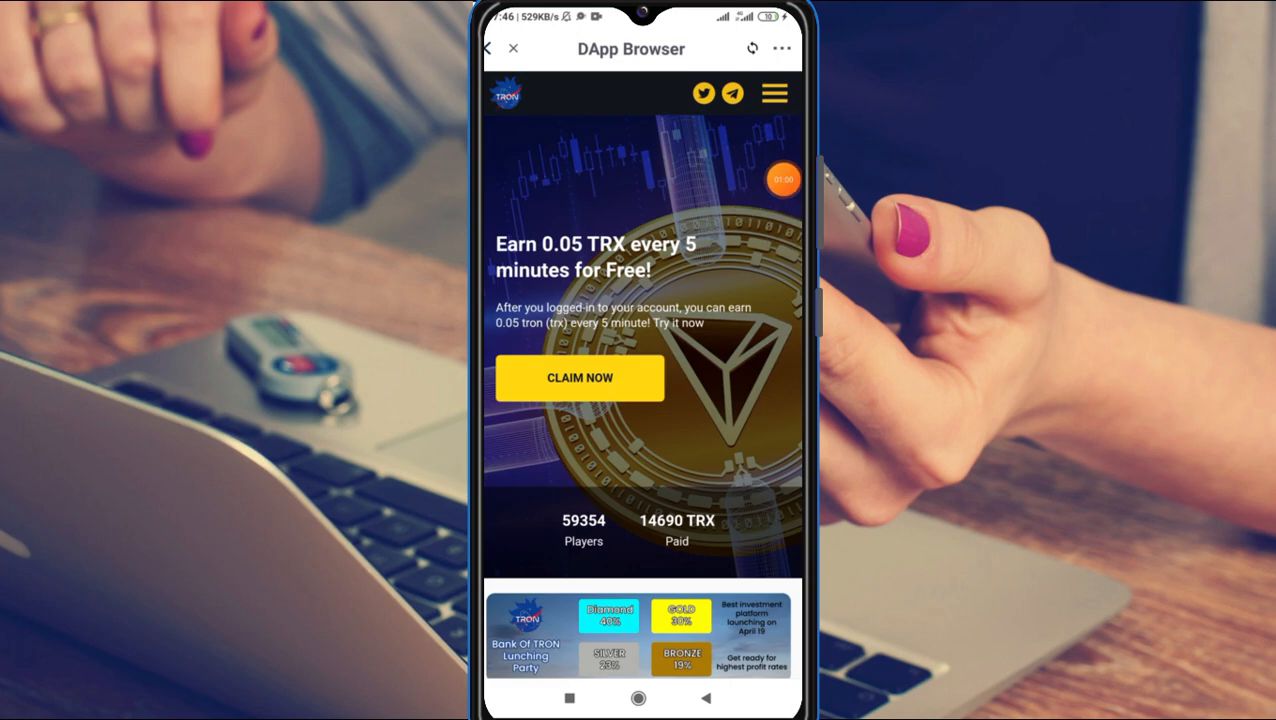
- Start the free TRX claim and scroll to view the 0 TRX balance and referral link
{"action": "left_click", "coordinate": [579, 378]}
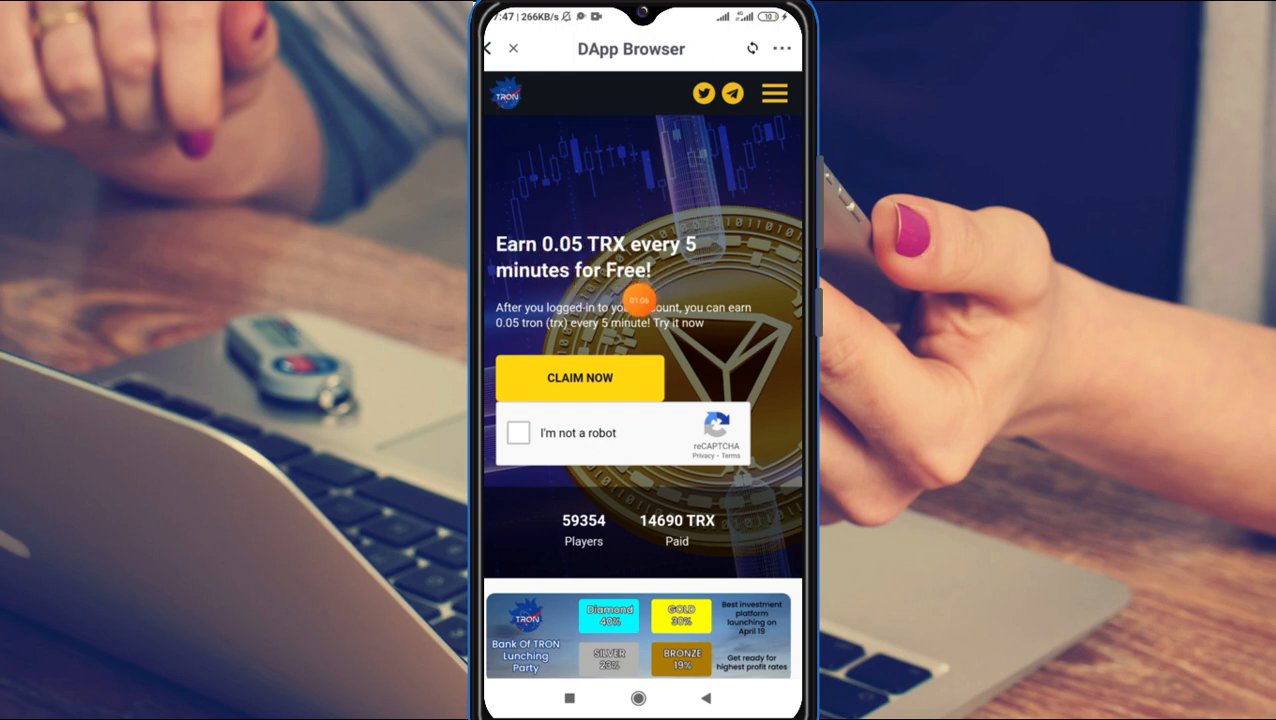
{"action": "scroll", "scroll_direction": "down", "scroll_amount": 3}
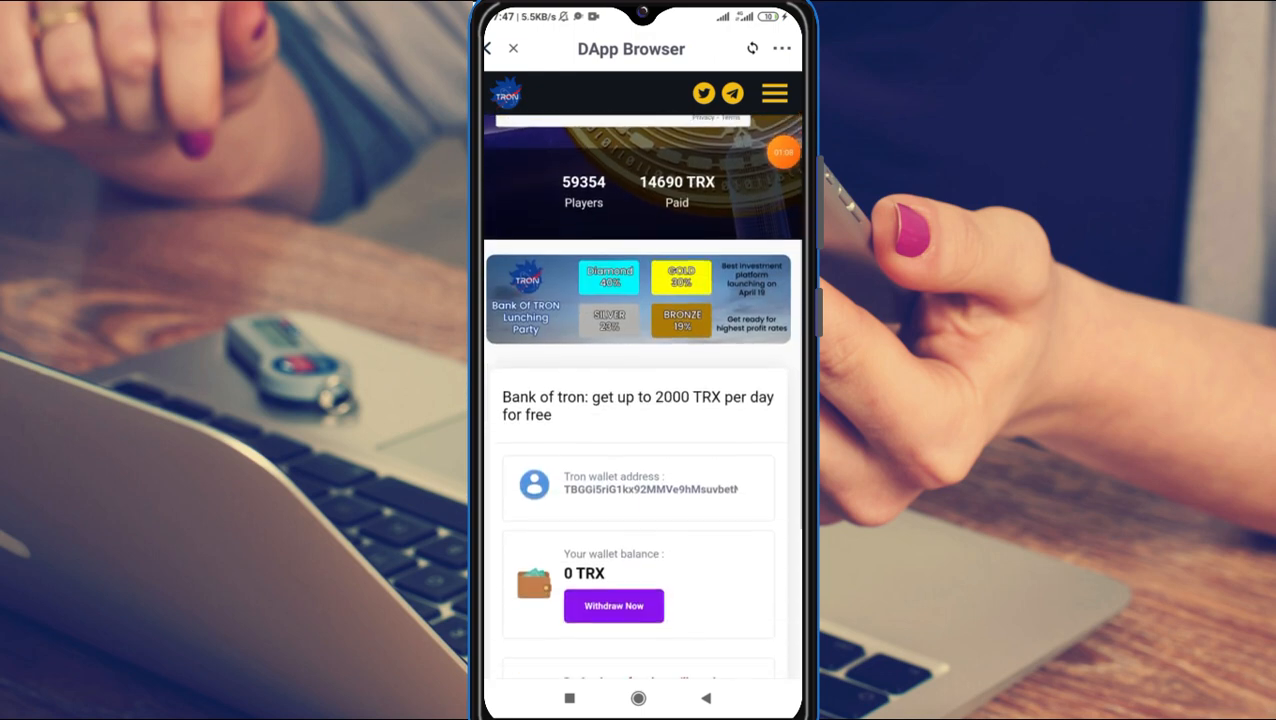
{"action": "scroll", "scroll_direction": "down", "scroll_amount": 3}
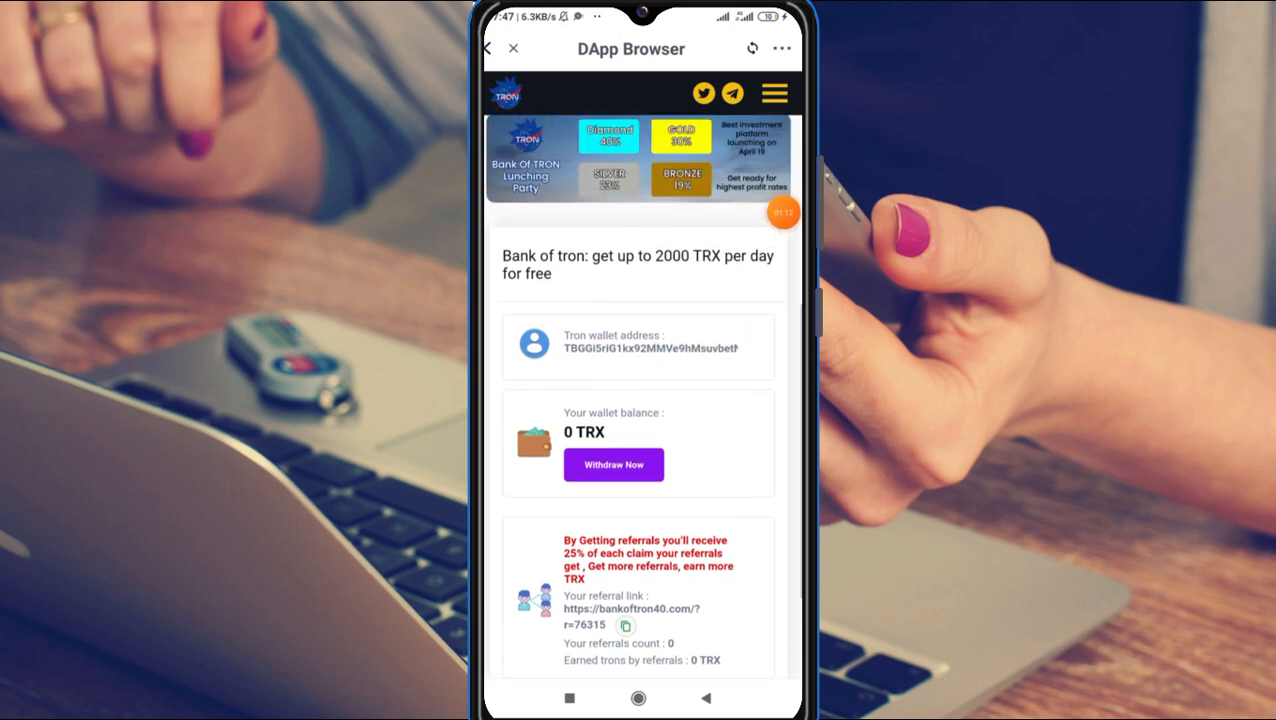
{"action": "scroll", "scroll_direction": "down", "scroll_amount": 3}
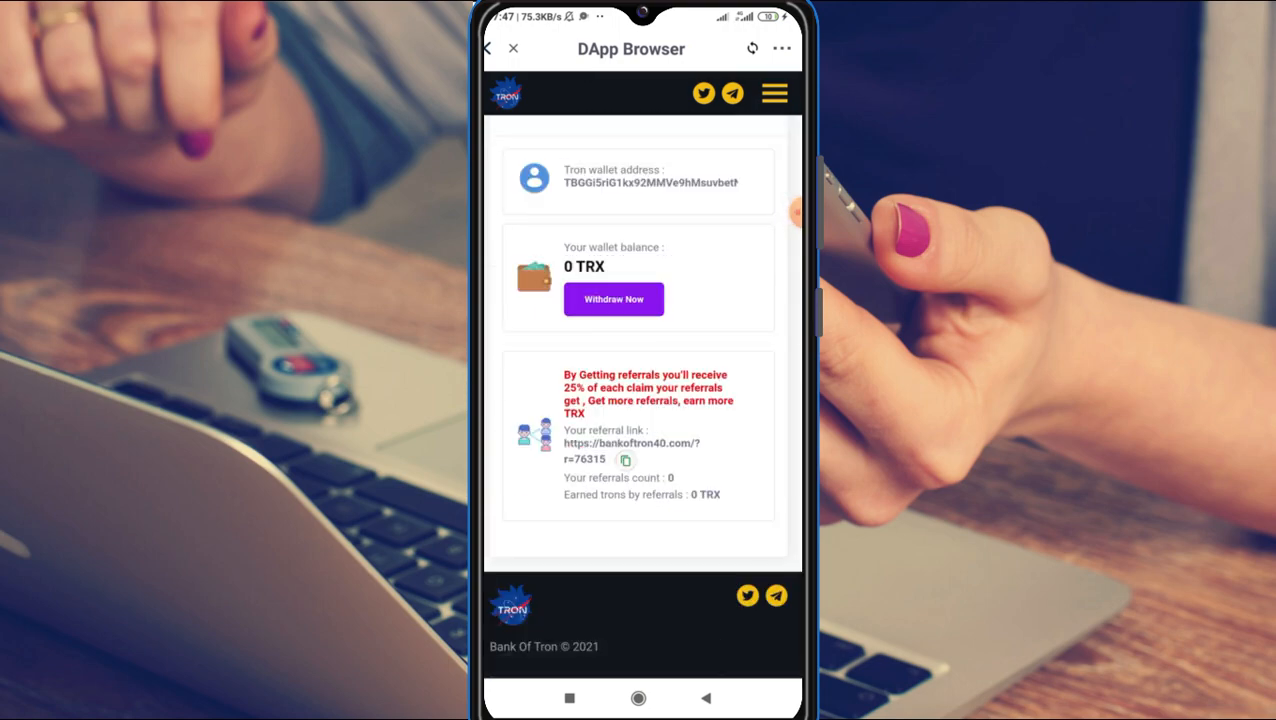
{"action": "scroll", "scroll_direction": "up", "scroll_amount": 3}
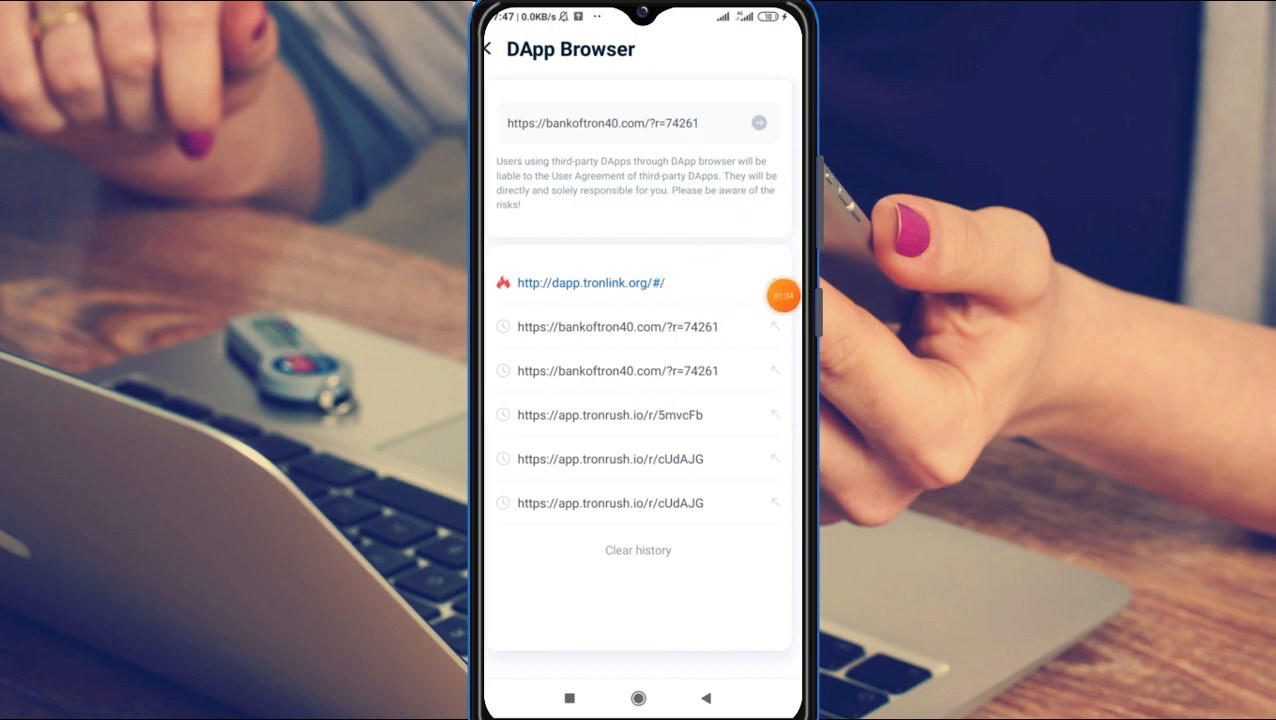
- Copy the TRX receiving address from the wallet's Receive screen
{"action": "left_click", "coordinate": [487, 49]}
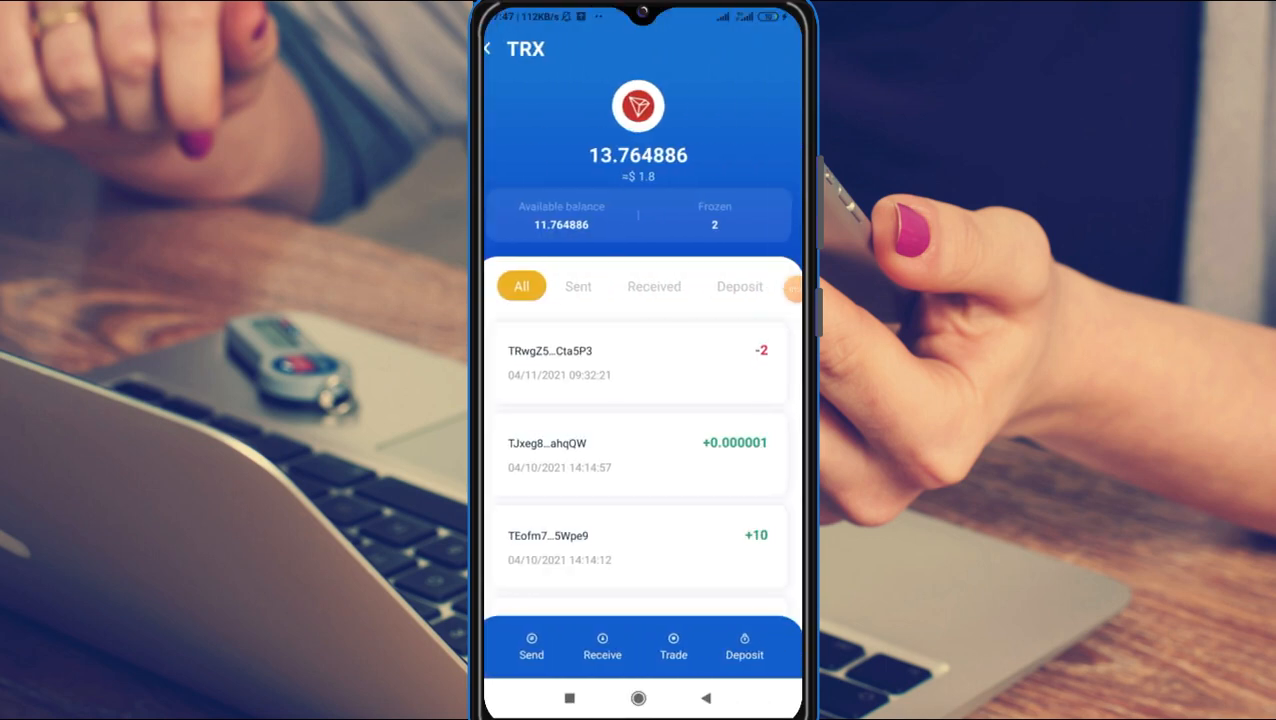
{"action": "left_click", "coordinate": [601, 647]}
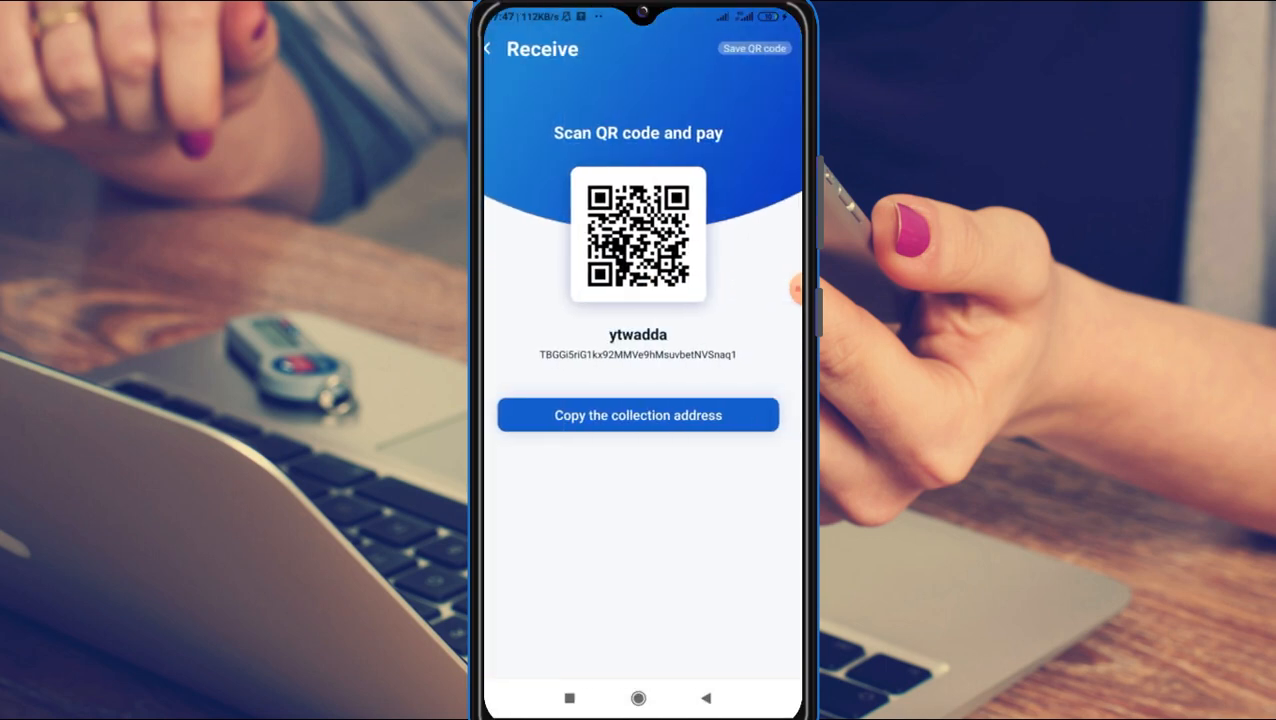
{"action": "left_click", "coordinate": [637, 415]}
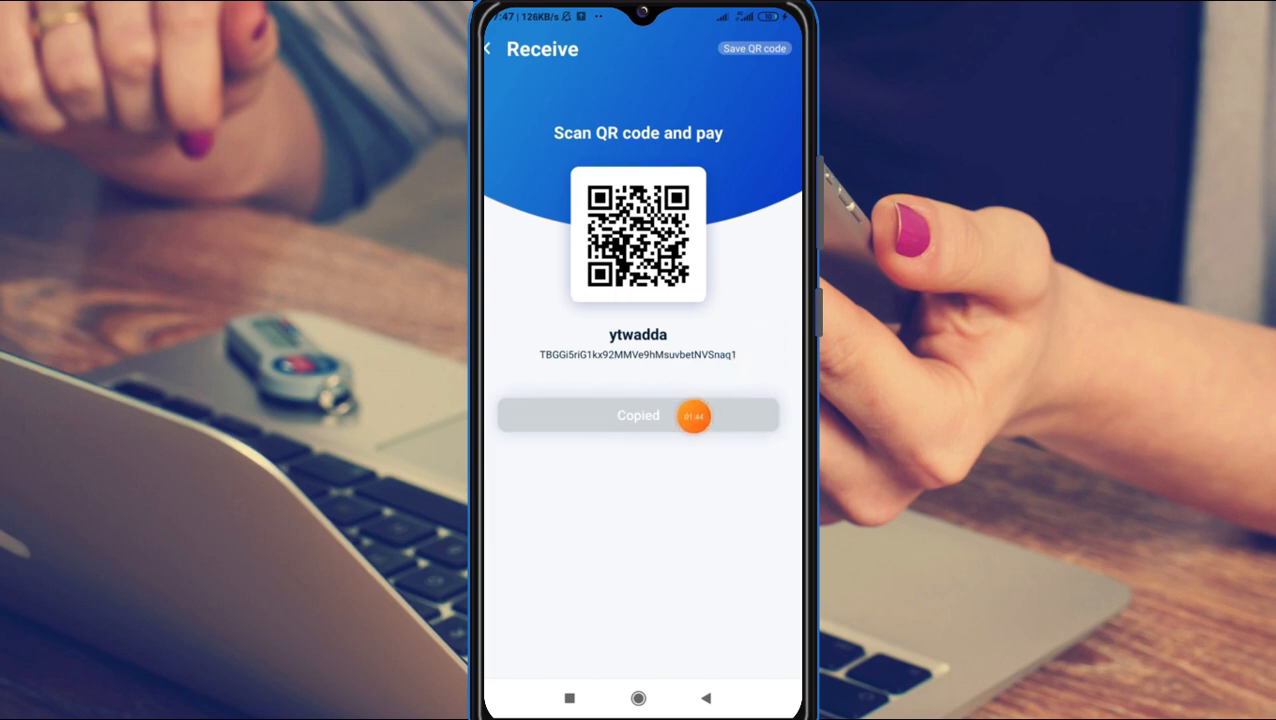
- Return to the asset overview and go to the My account page
{"action": "left_click", "coordinate": [490, 48]}
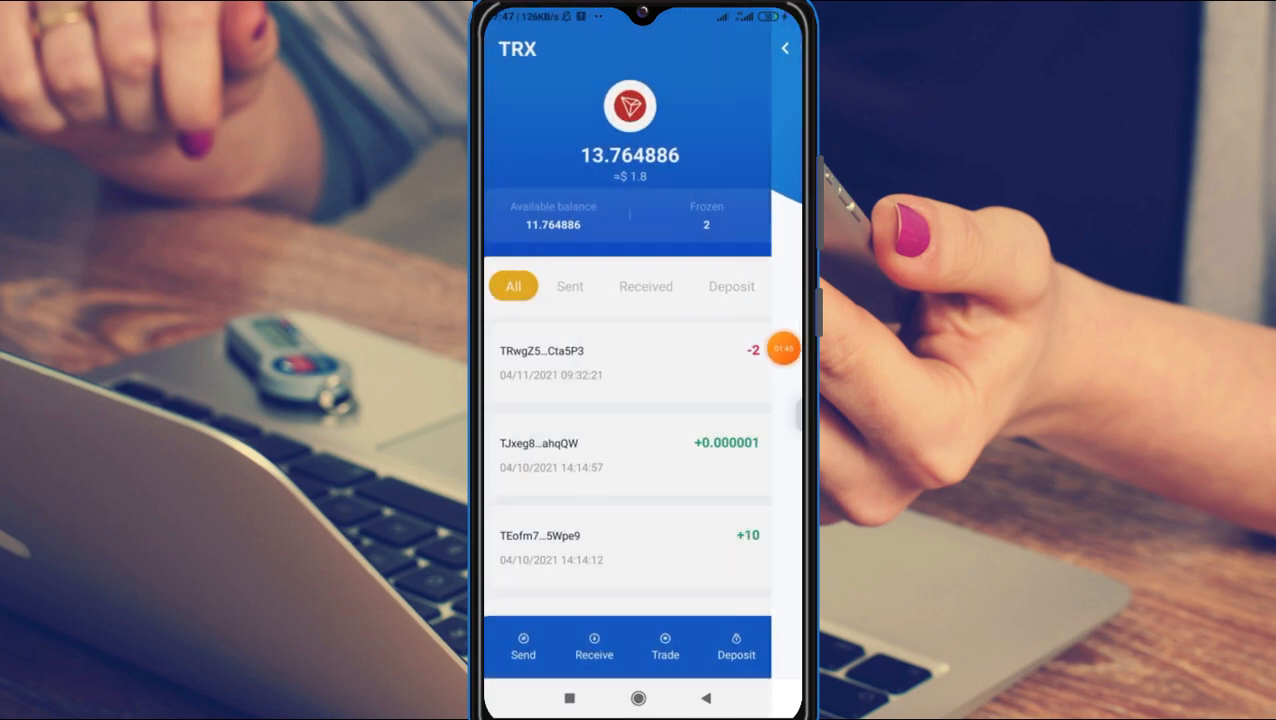
{"action": "left_click", "coordinate": [789, 48]}
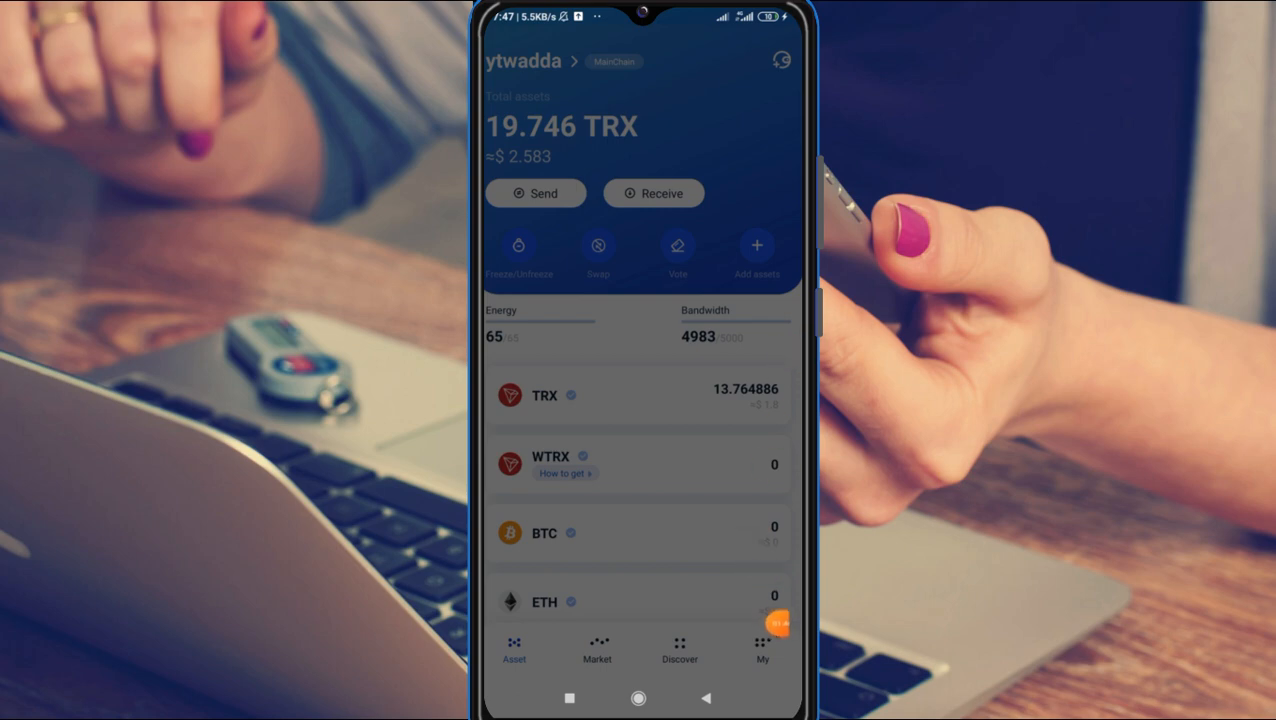
{"action": "left_click", "coordinate": [762, 651]}
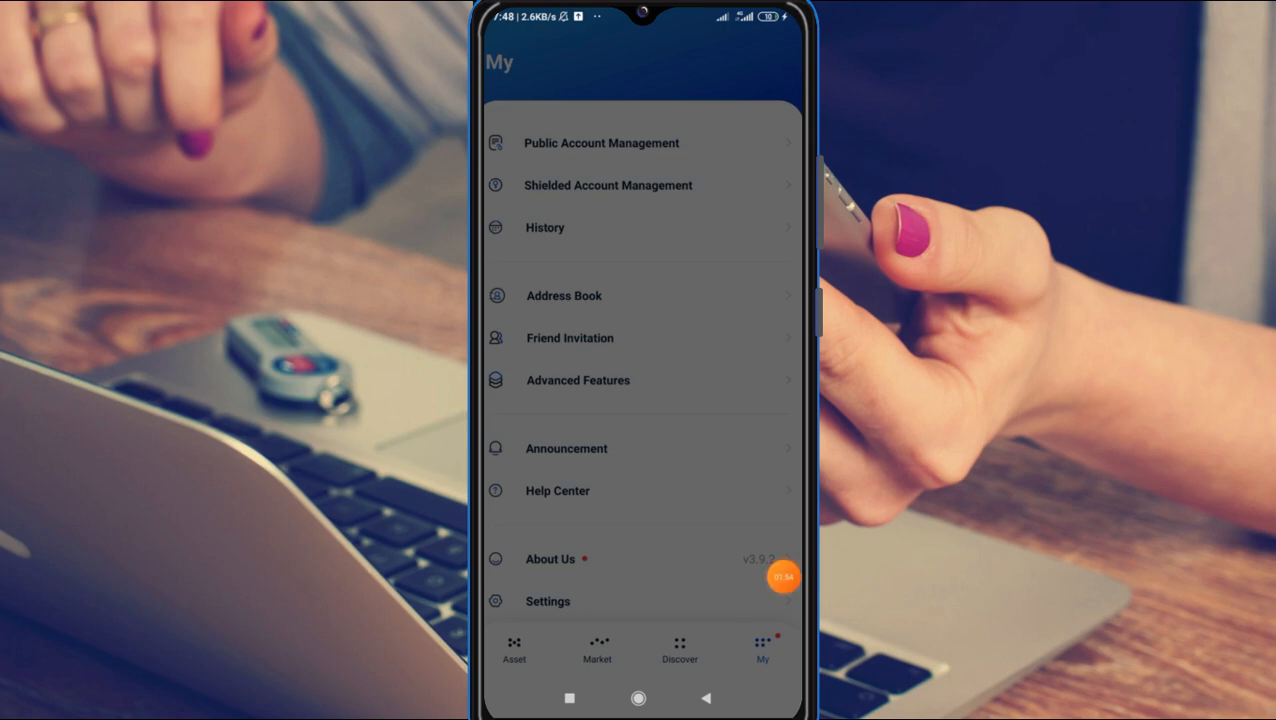
- Reopen the DApp Browser from Advanced Features to reload the Bank of Tron site
{"action": "left_click", "coordinate": [577, 380]}
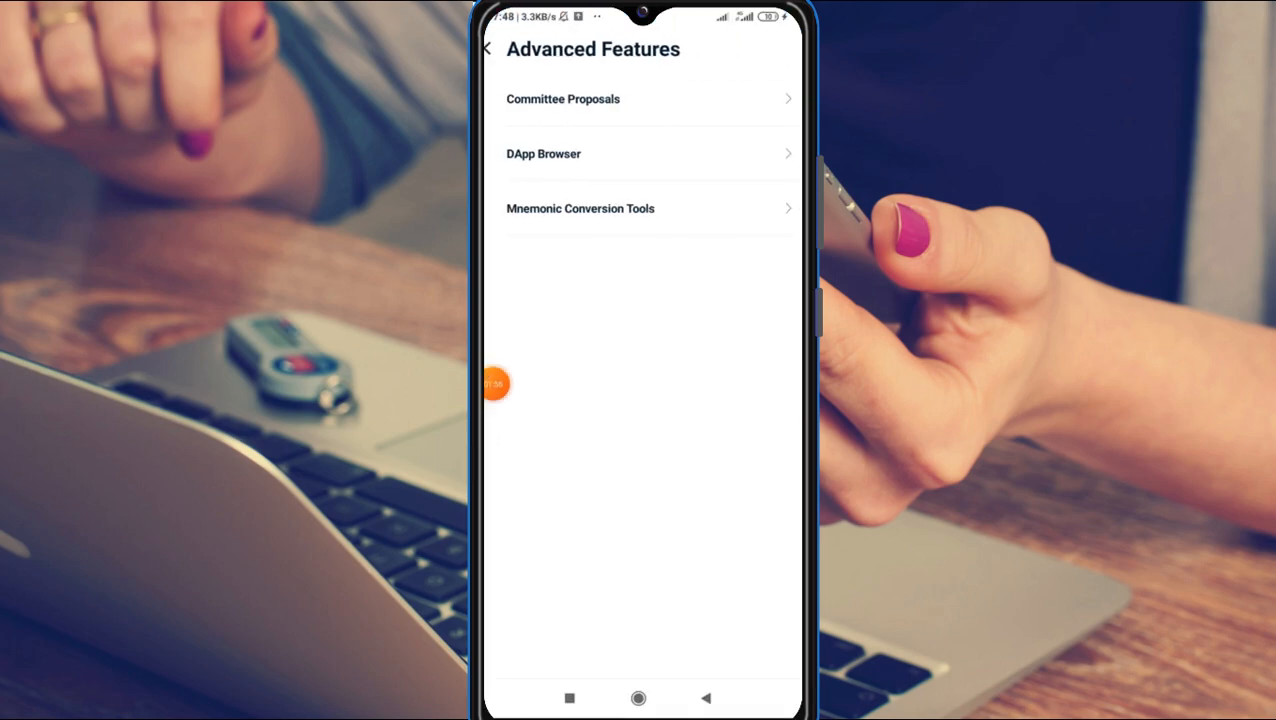
{"action": "left_click", "coordinate": [543, 153]}
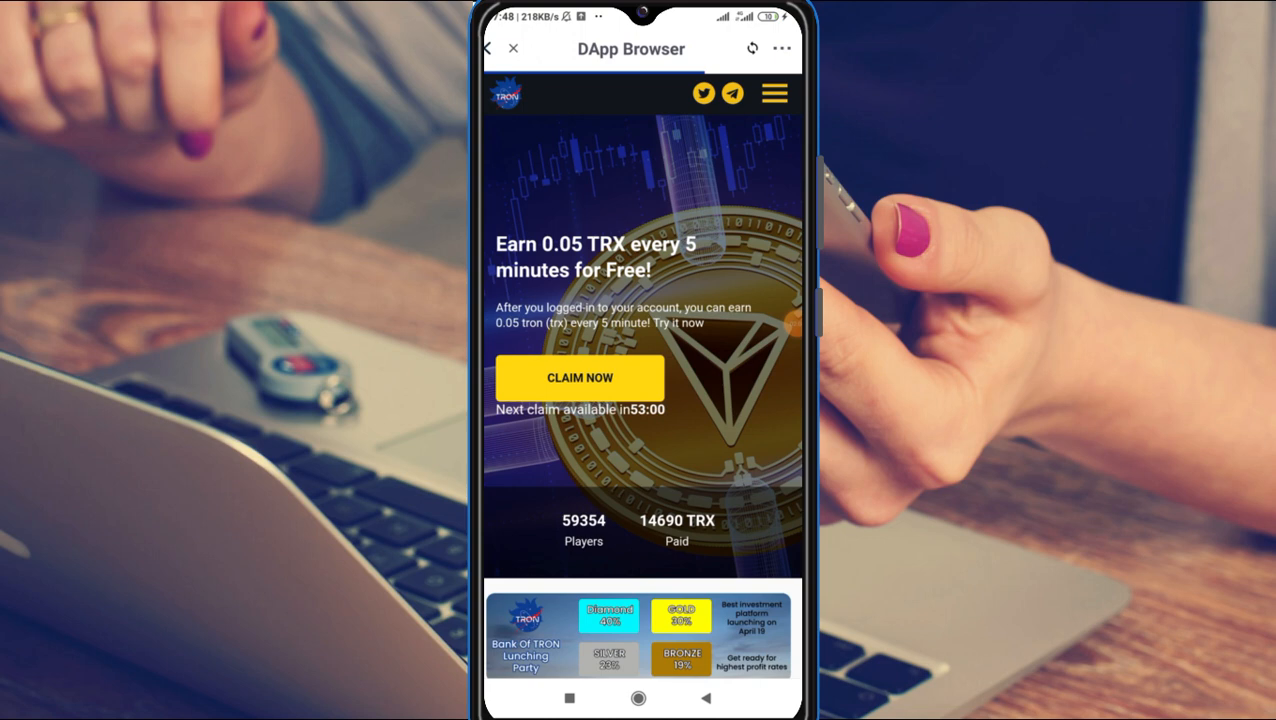
- Try withdrawing the 0.05 TRX balance, refused below 15 TRX, then open the Telegram group
{"action": "scroll", "scroll_direction": "down", "scroll_amount": 3}
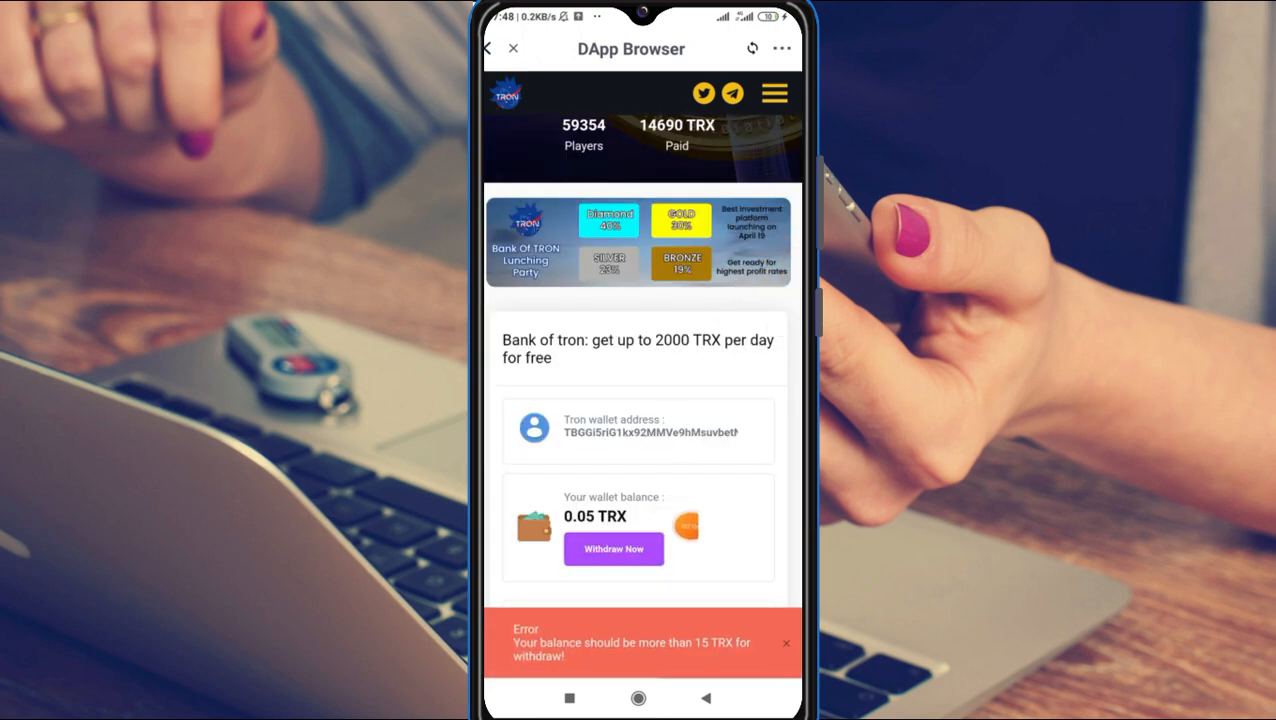
{"action": "scroll", "scroll_direction": "down", "scroll_amount": 3}
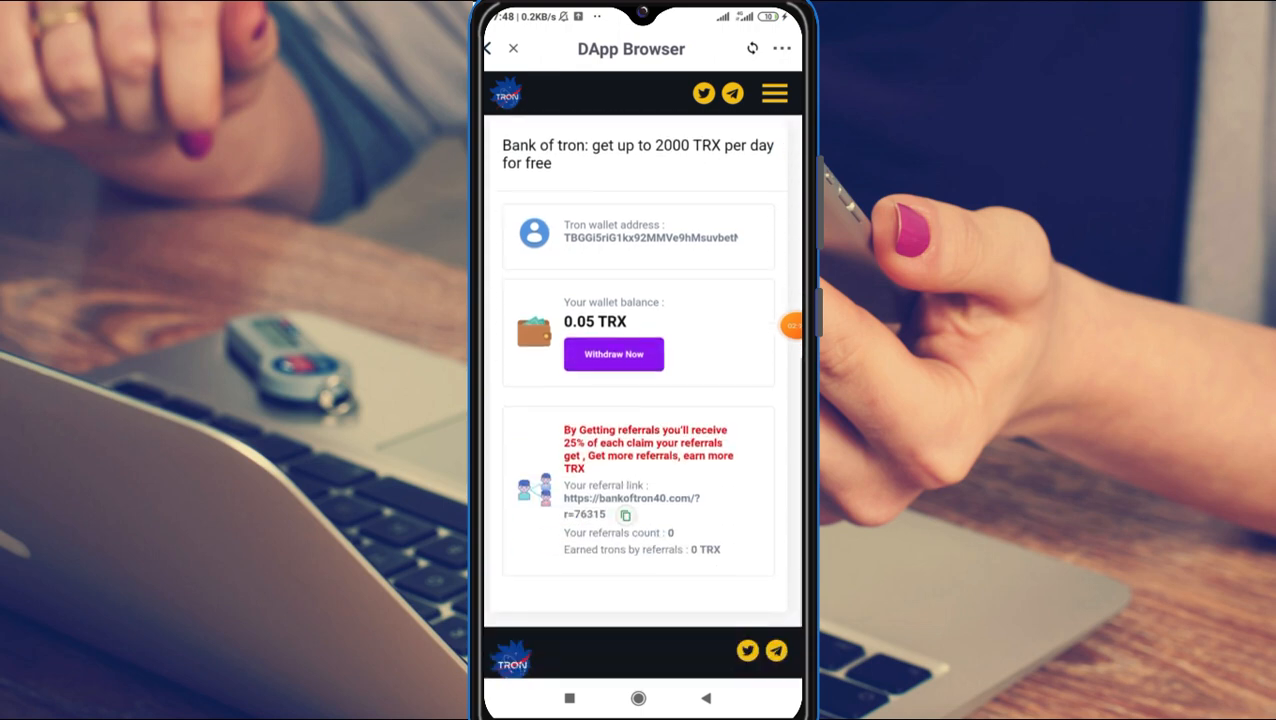
{"action": "left_click", "coordinate": [637, 516]}
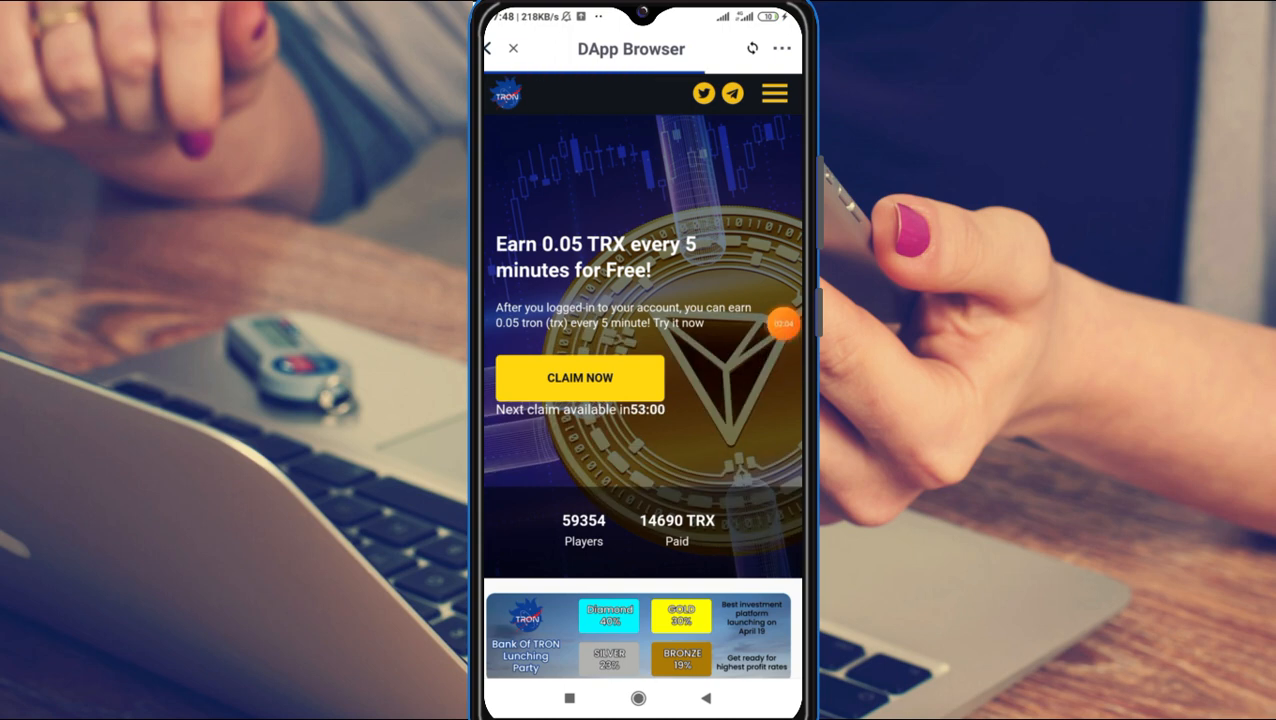
{"action": "scroll", "scroll_direction": "down", "scroll_amount": 3}
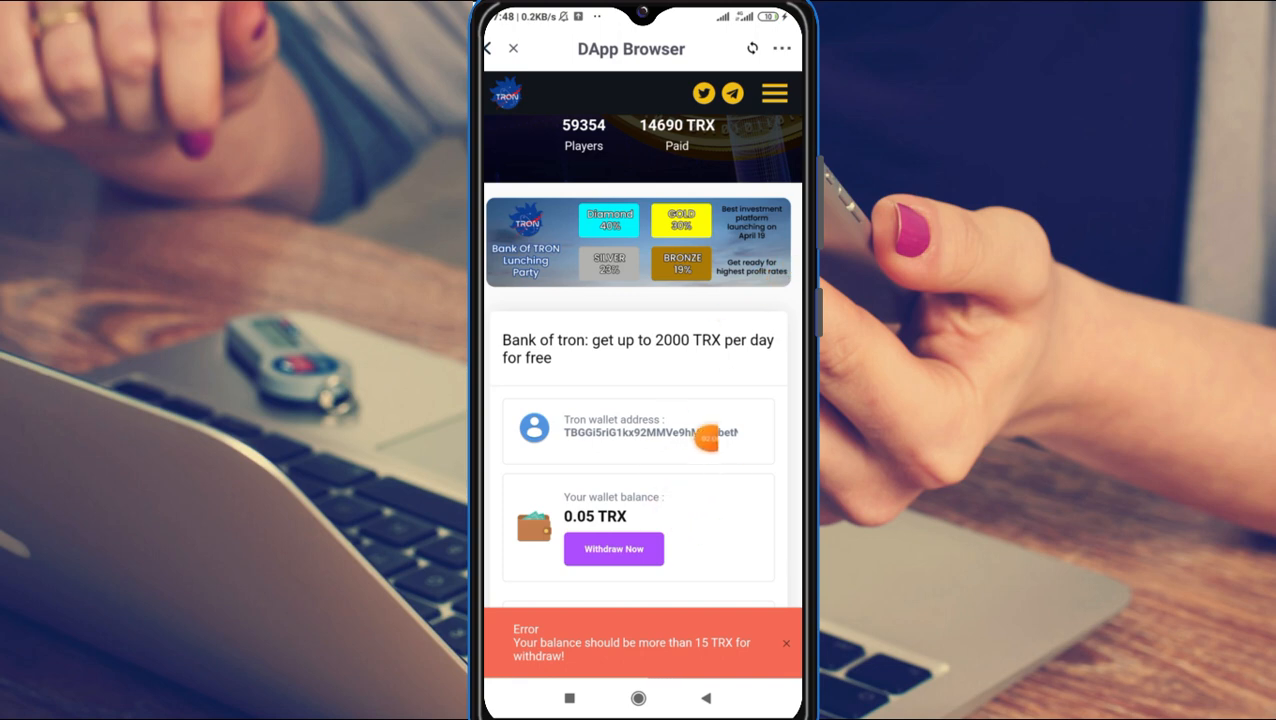
{"action": "scroll", "scroll_direction": "down", "scroll_amount": 3}
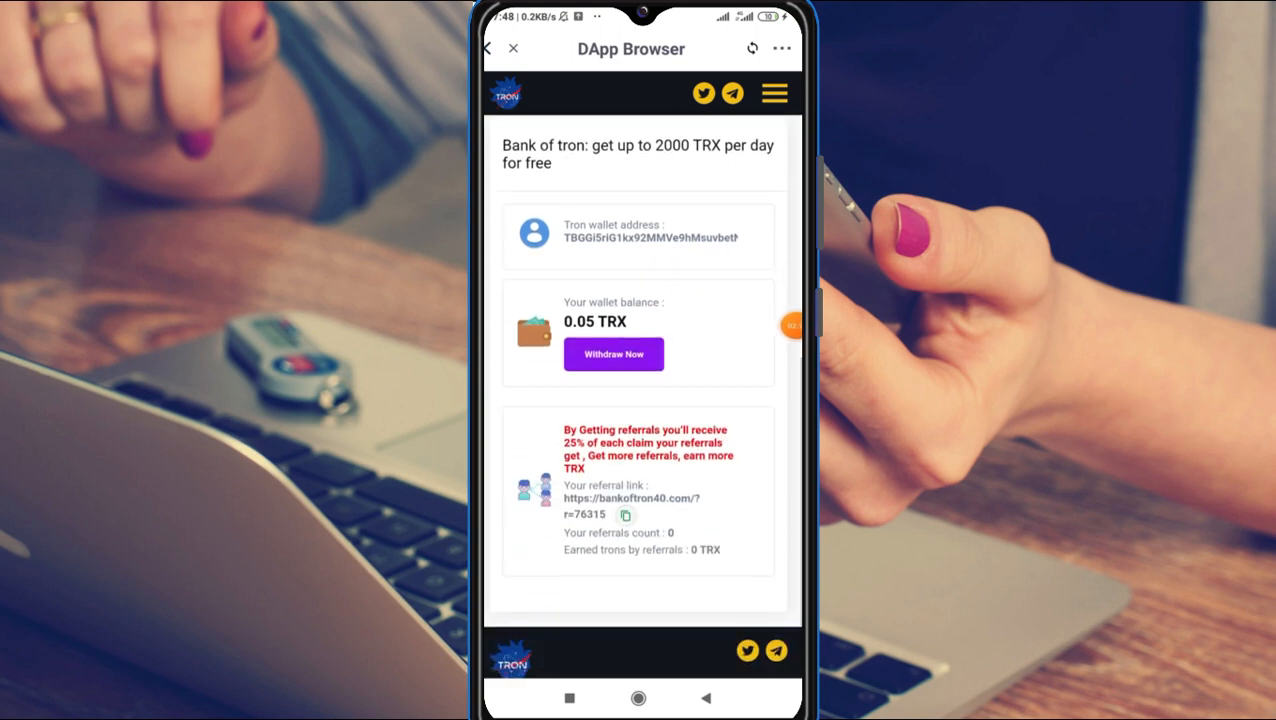
{"action": "left_click", "coordinate": [625, 515]}
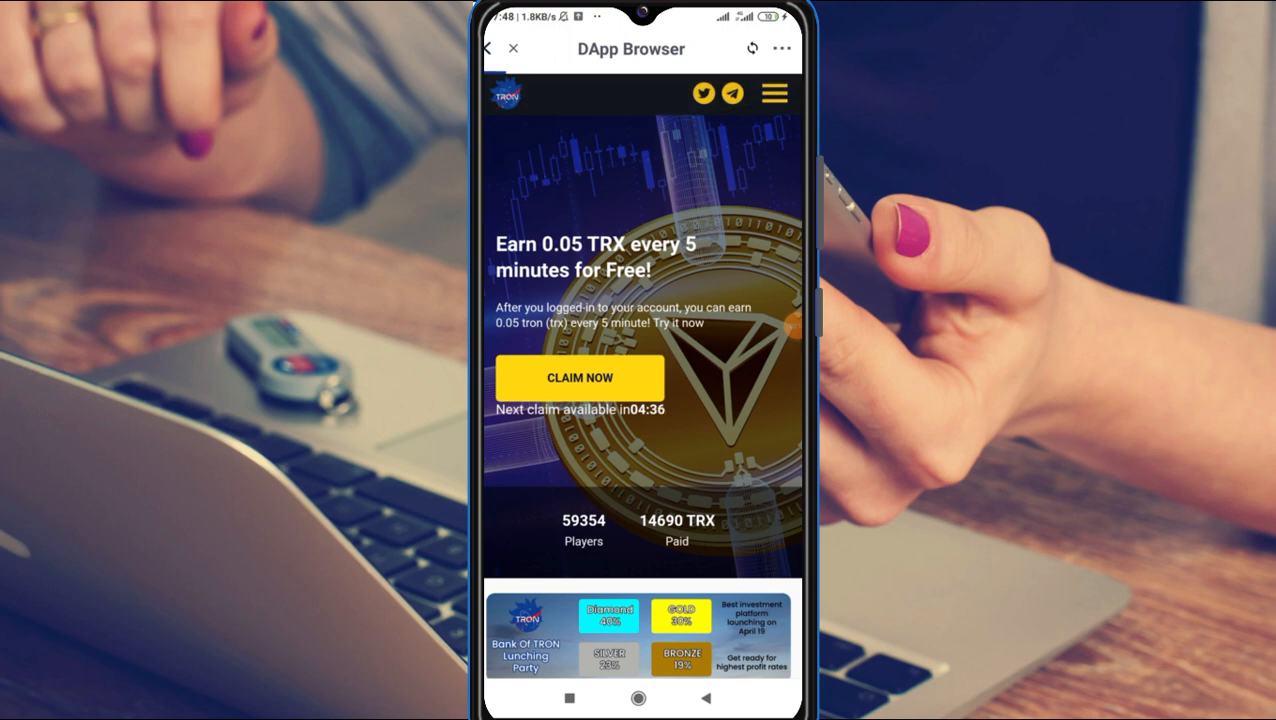
{"action": "left_click", "coordinate": [729, 94]}
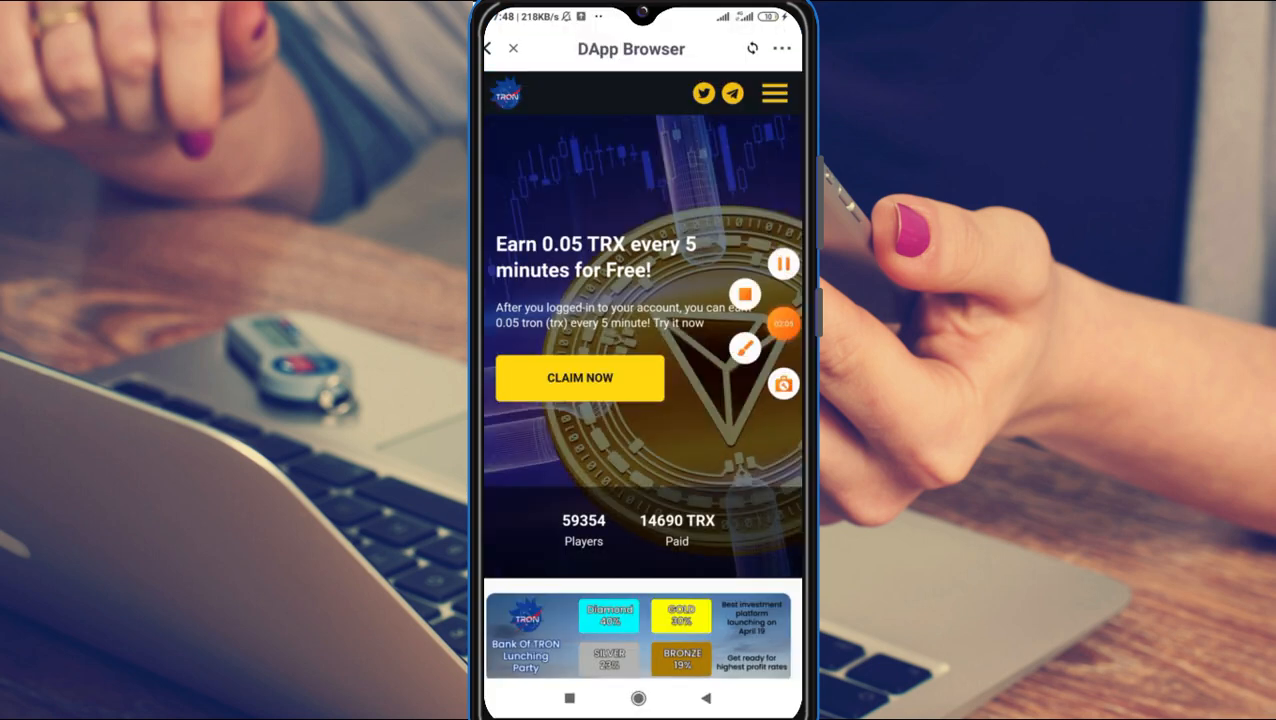
{"action": "scroll", "scroll_direction": "down", "scroll_amount": 3}
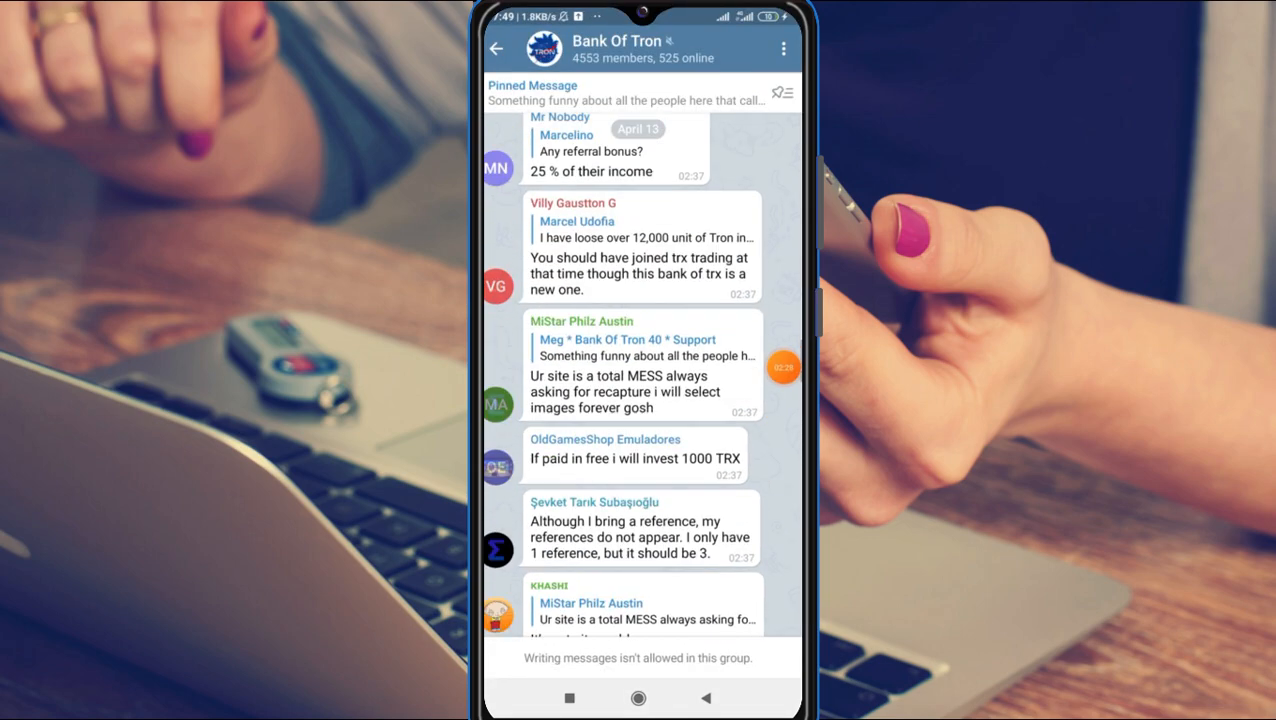
- Scroll through the Bank Of Tron Telegram chat's referral and withdrawal messages
{"action": "scroll", "scroll_direction": "down", "scroll_amount": 3}
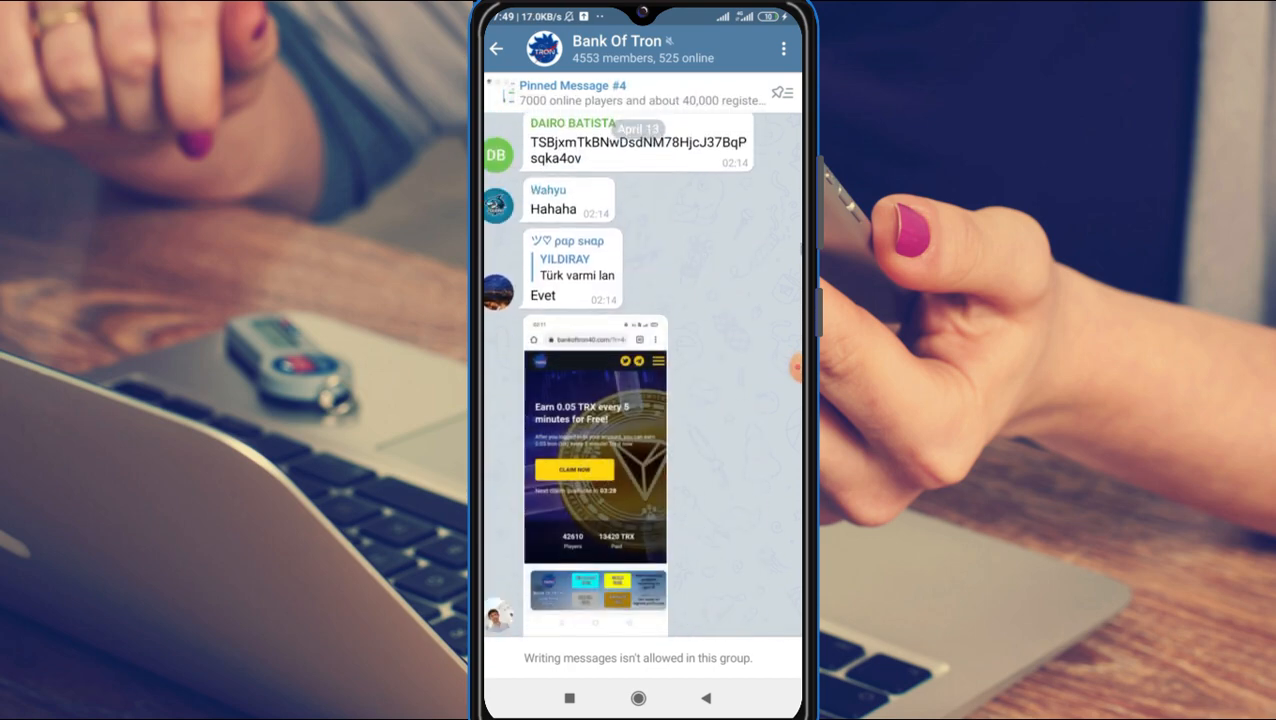
{"action": "scroll", "scroll_direction": "down", "scroll_amount": 3}
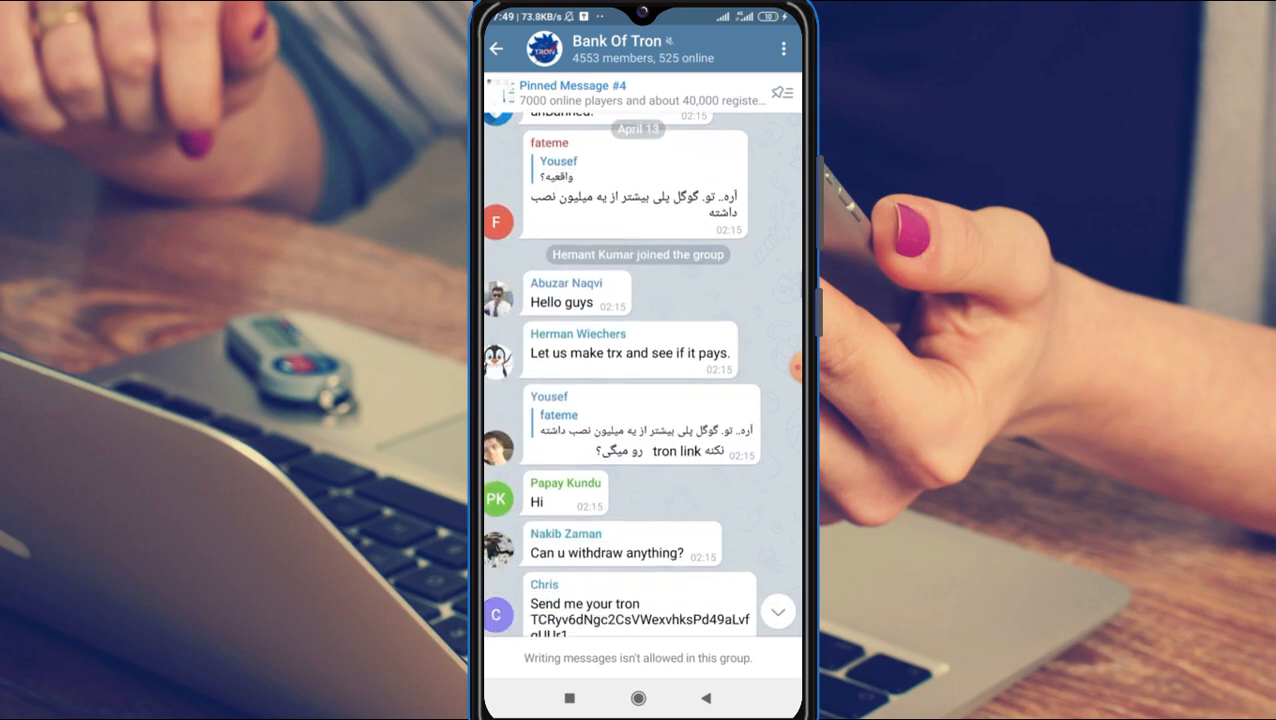